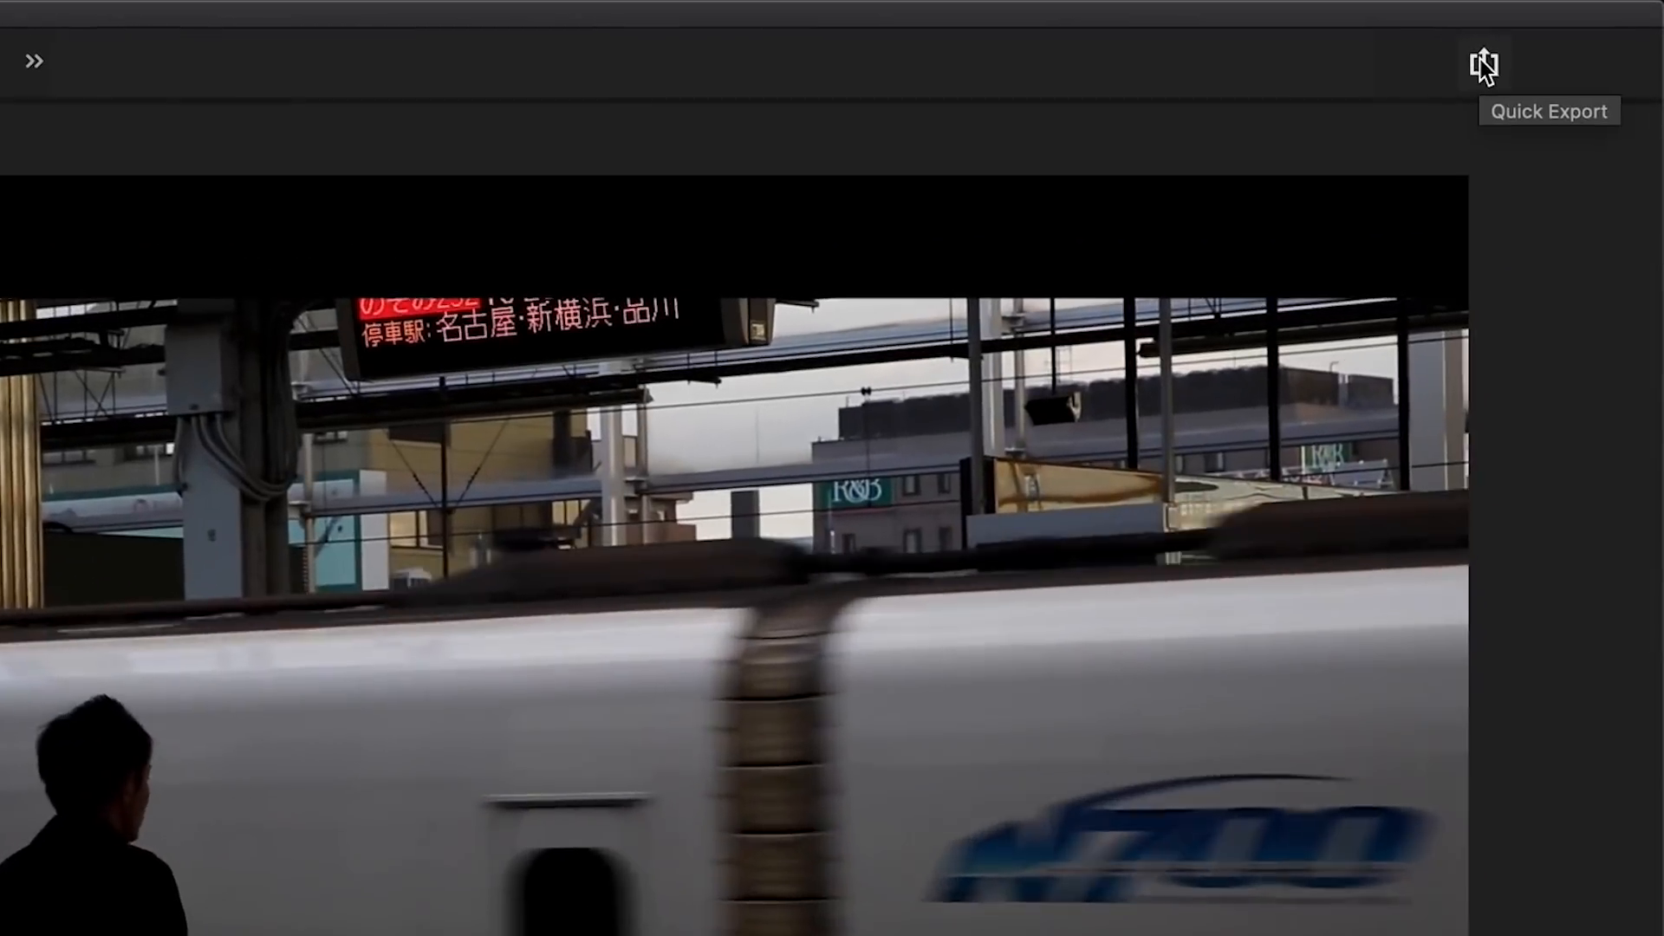
Step: Quick-export Ep06 Japan Insta as H.264 MP4 with the Match Source - Adaptive High Bitrate preset
left_click(1486, 62)
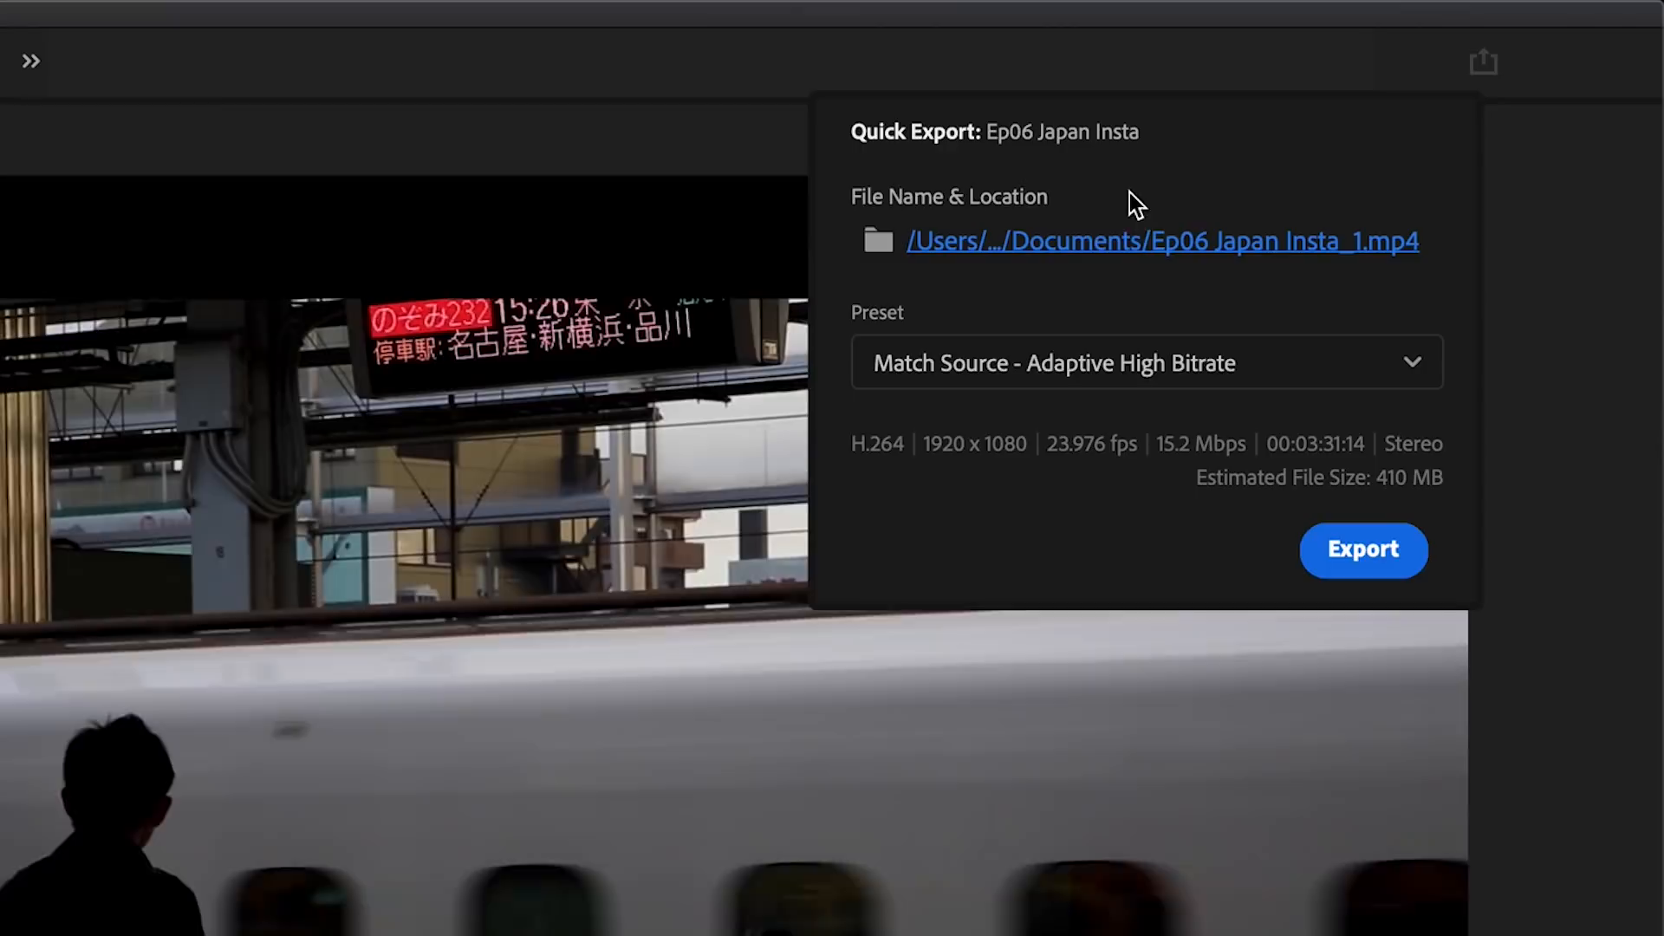
left_click(1364, 550)
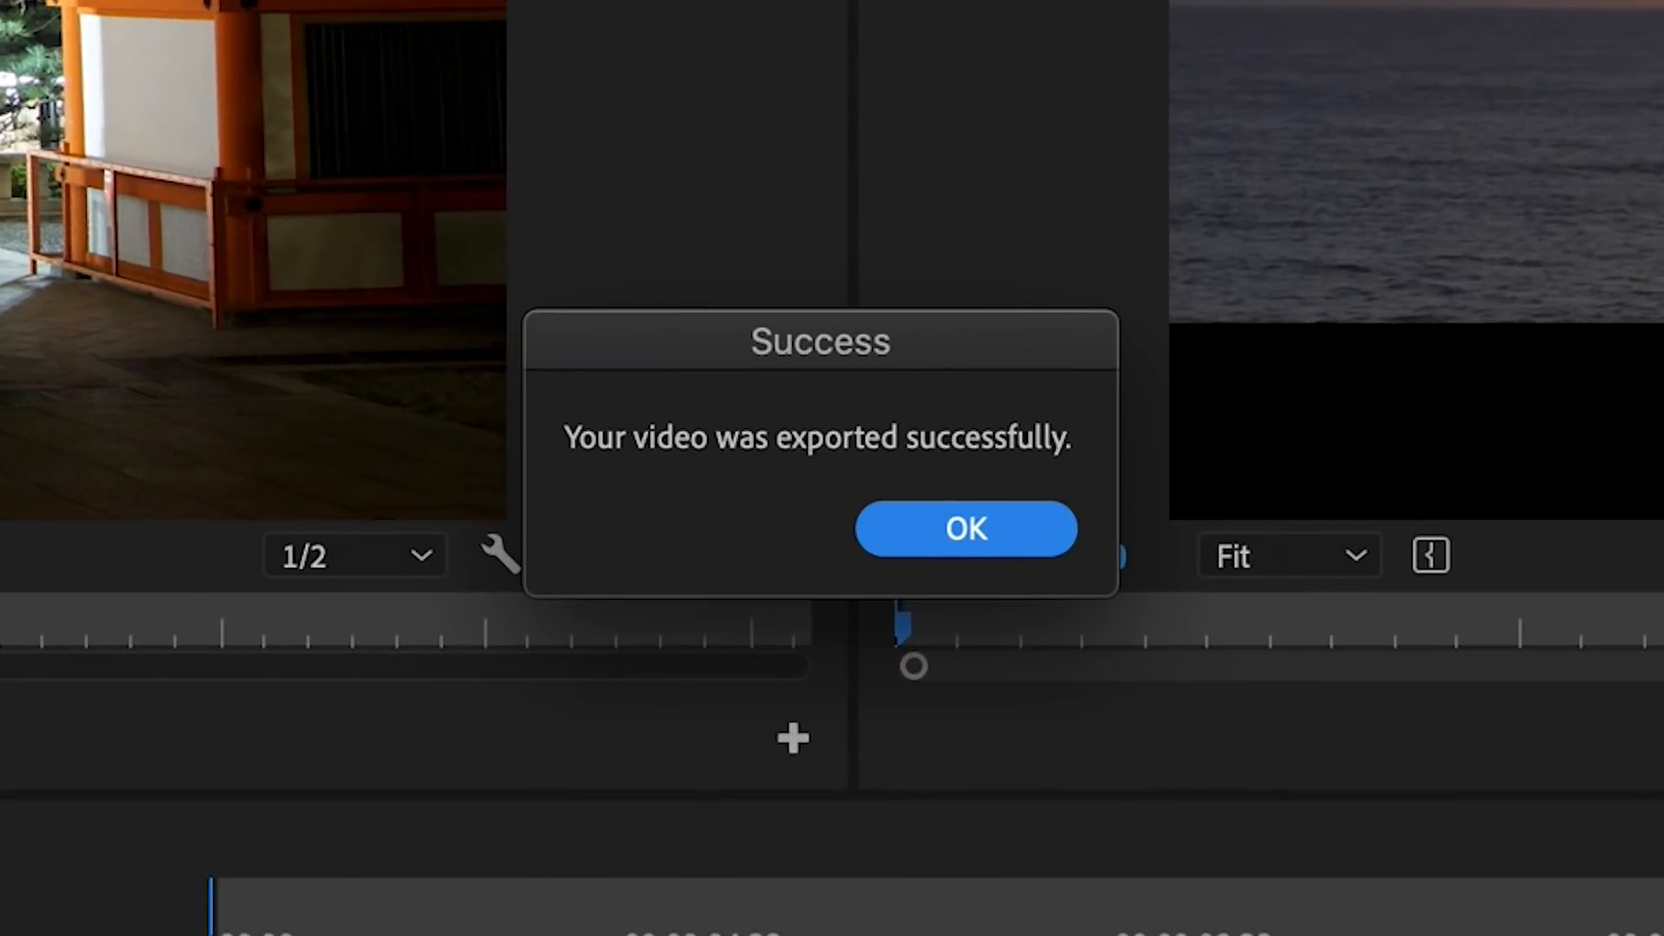
Step: Dismiss the Success message and bring up the Quick Export preset list again
left_click(966, 529)
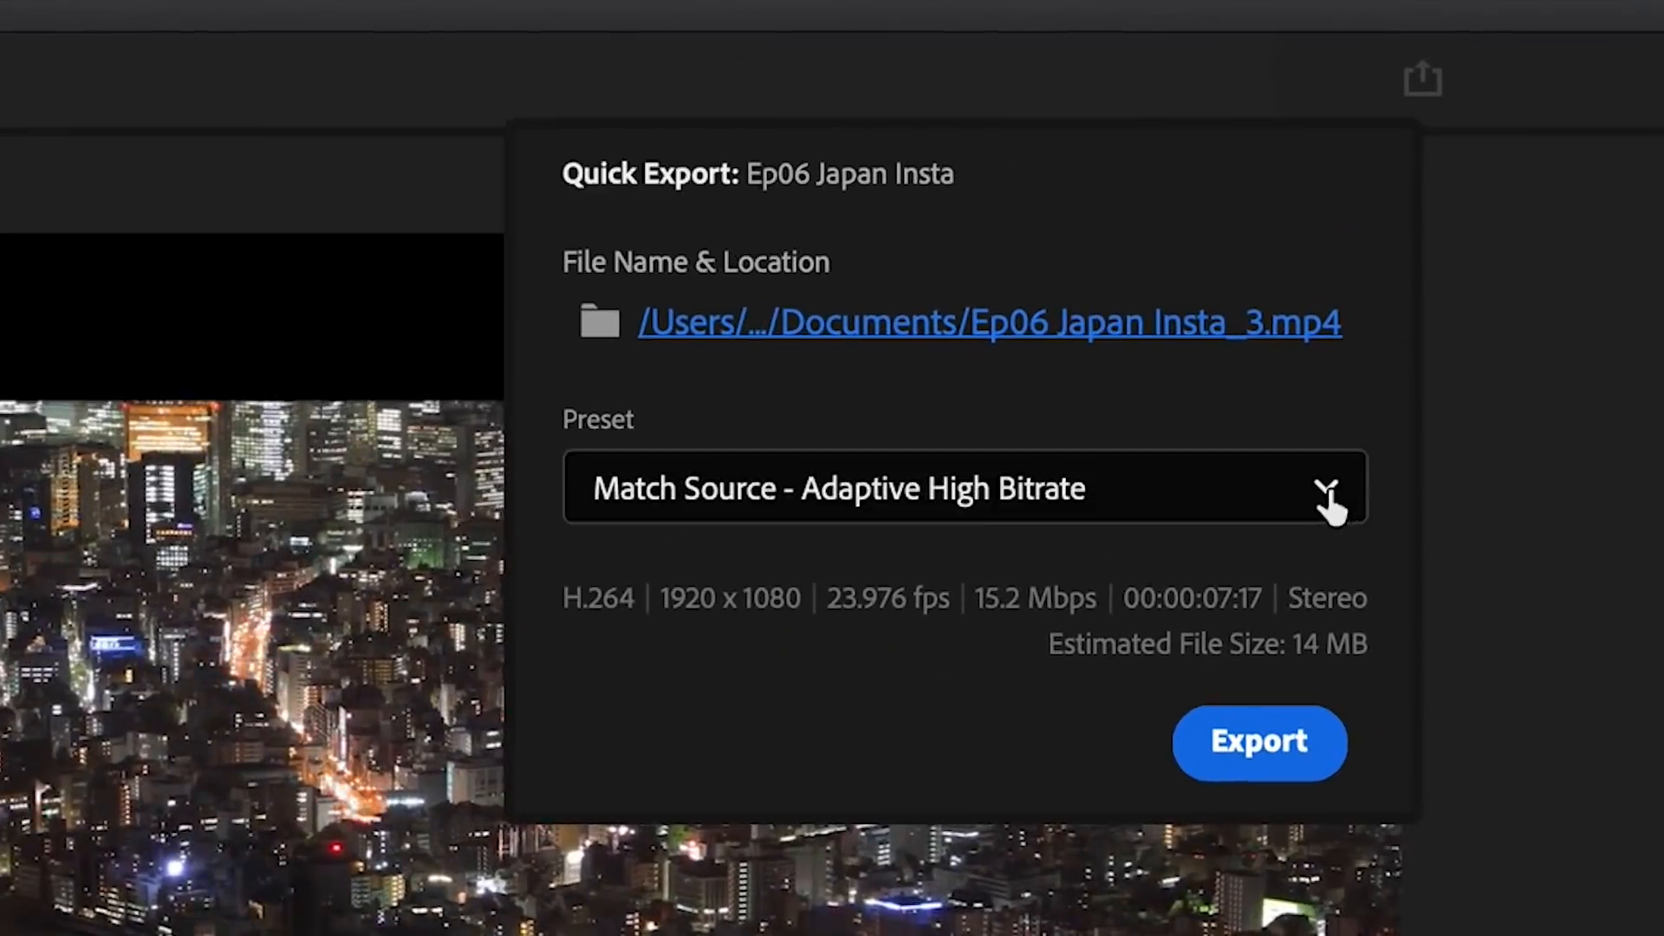
left_click(1331, 489)
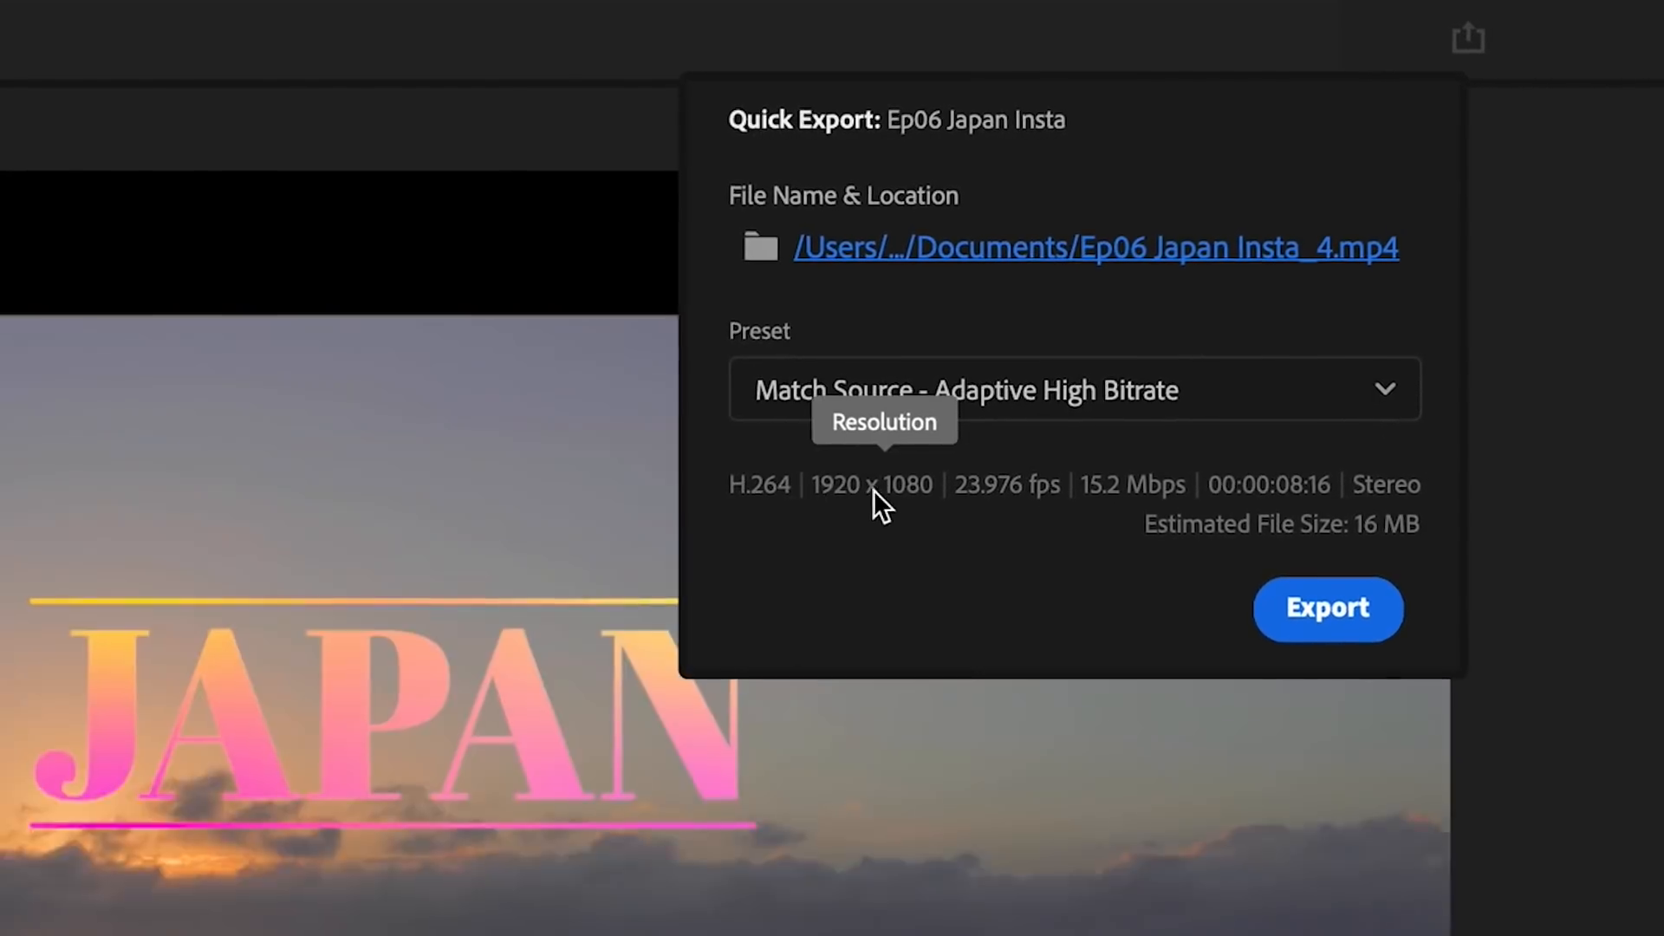
mouse_move(1003, 544)
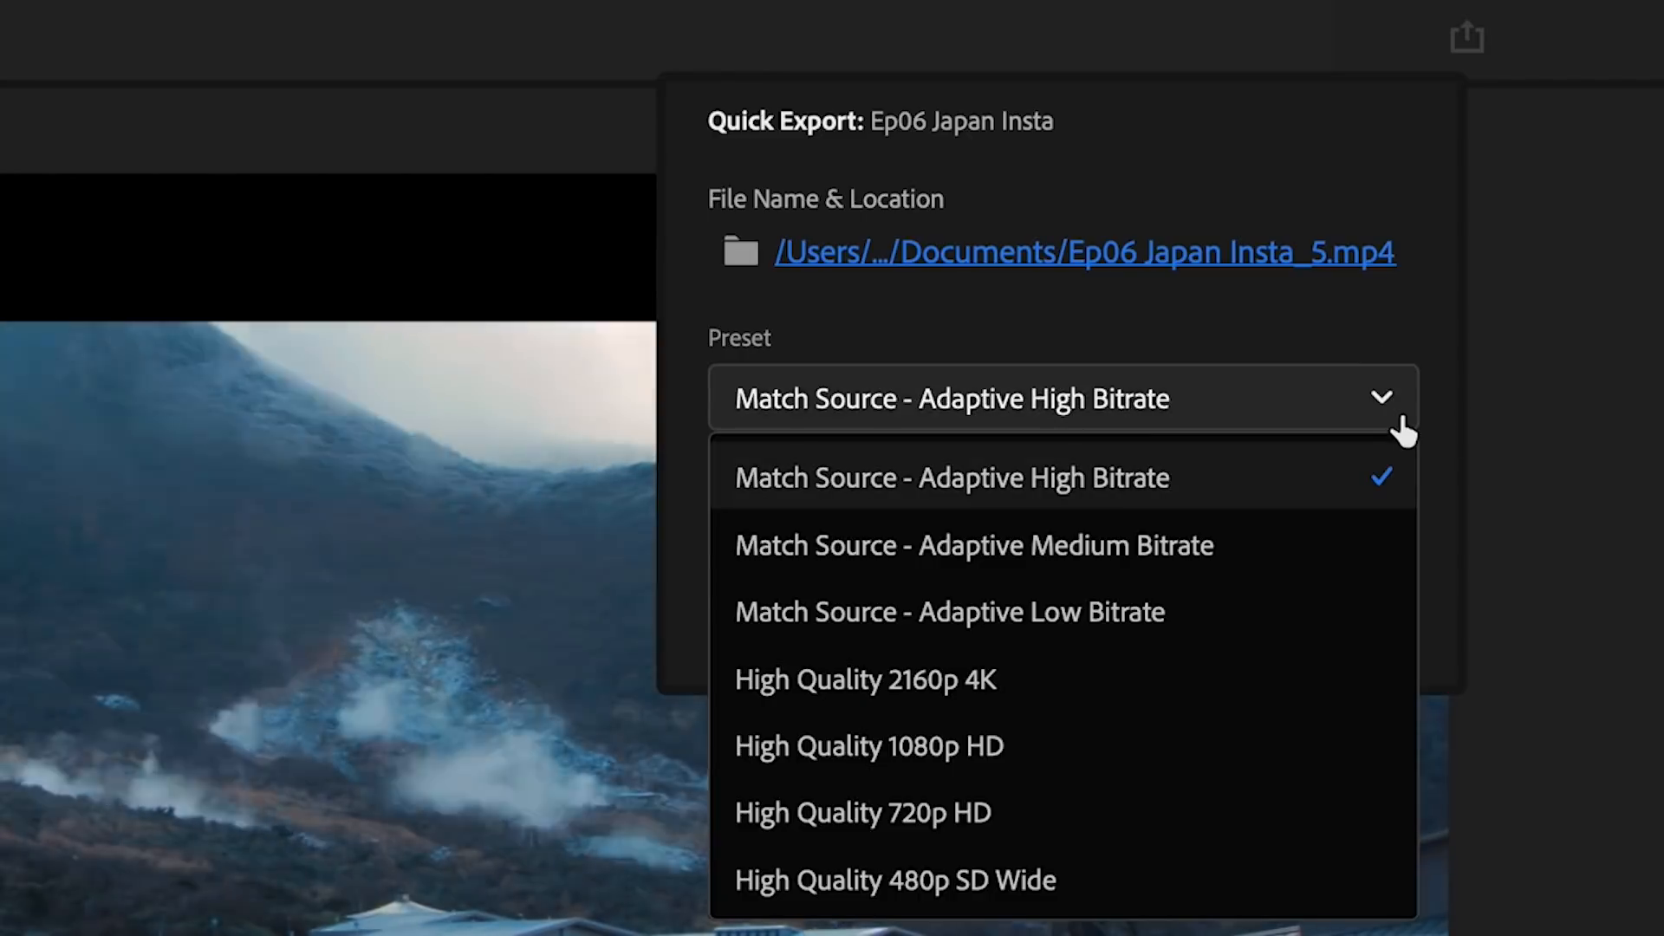
mouse_move(1271, 628)
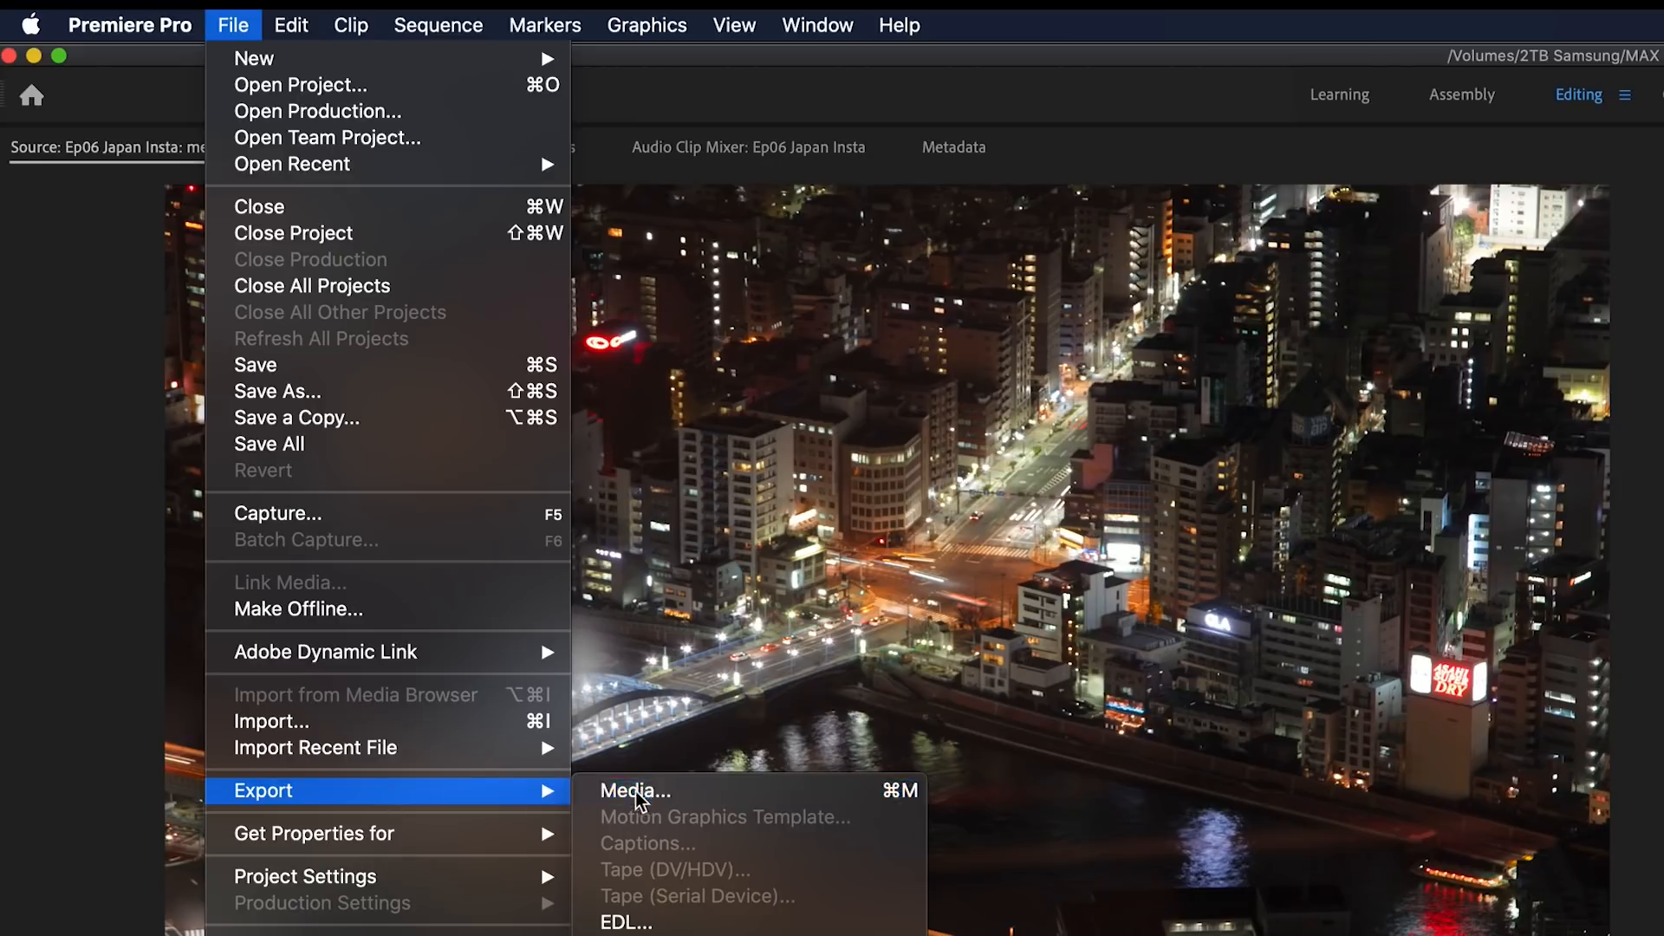
Step: Send the sequence to Media Encoder and start the queue of four exports
left_click(643, 792)
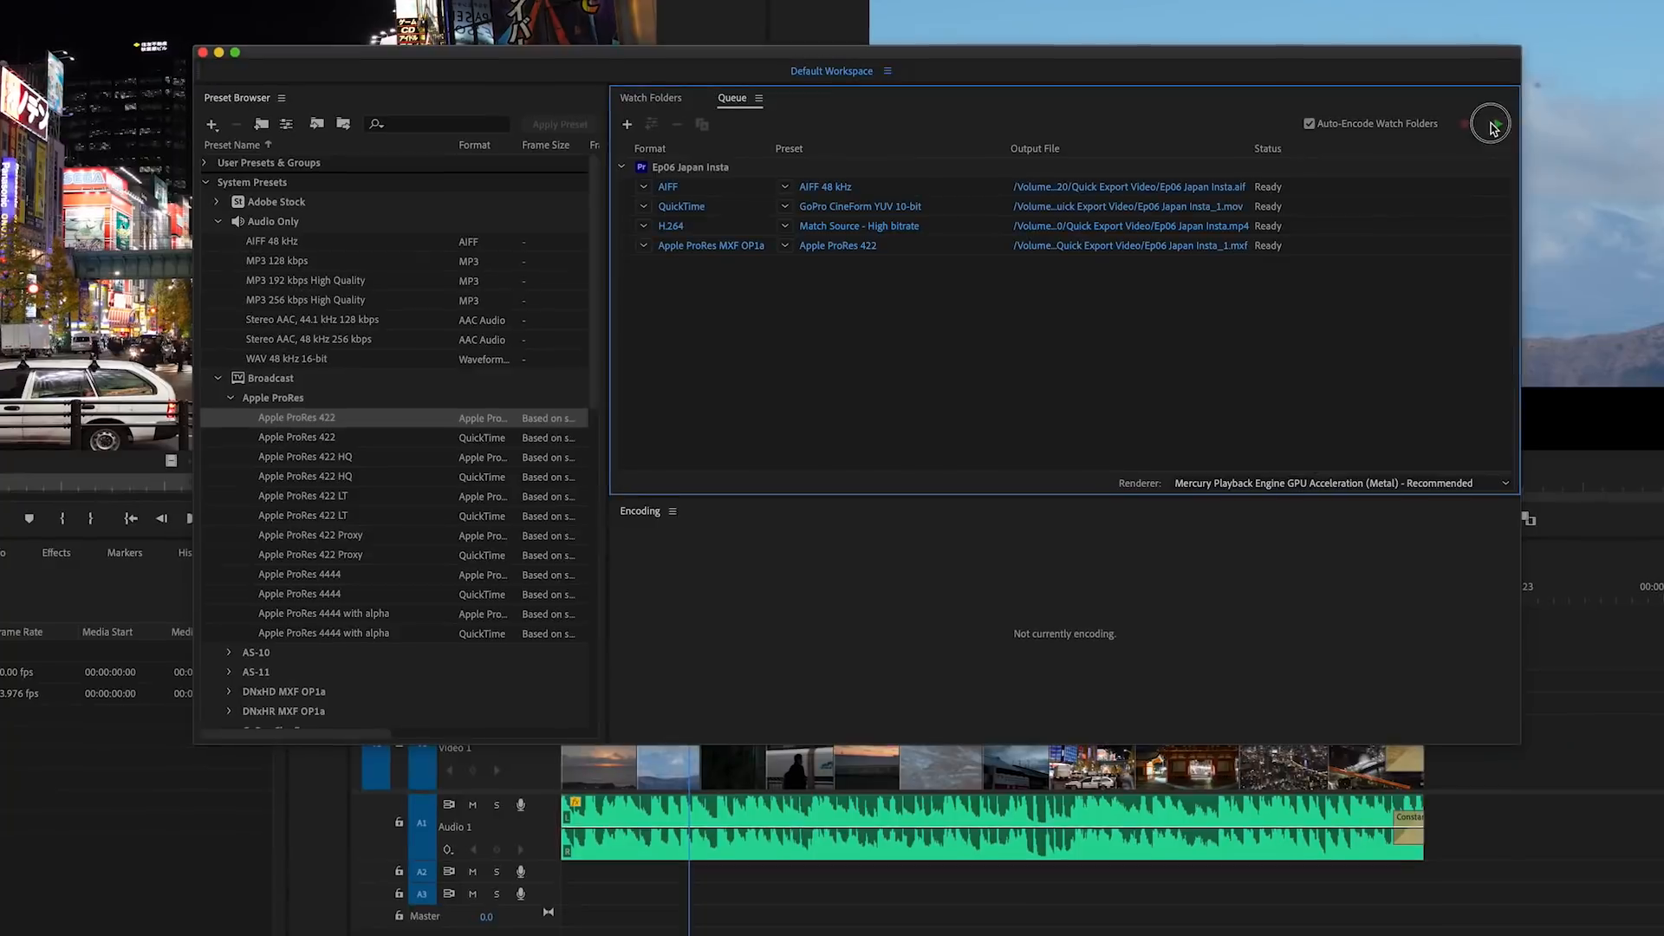
left_click(1492, 124)
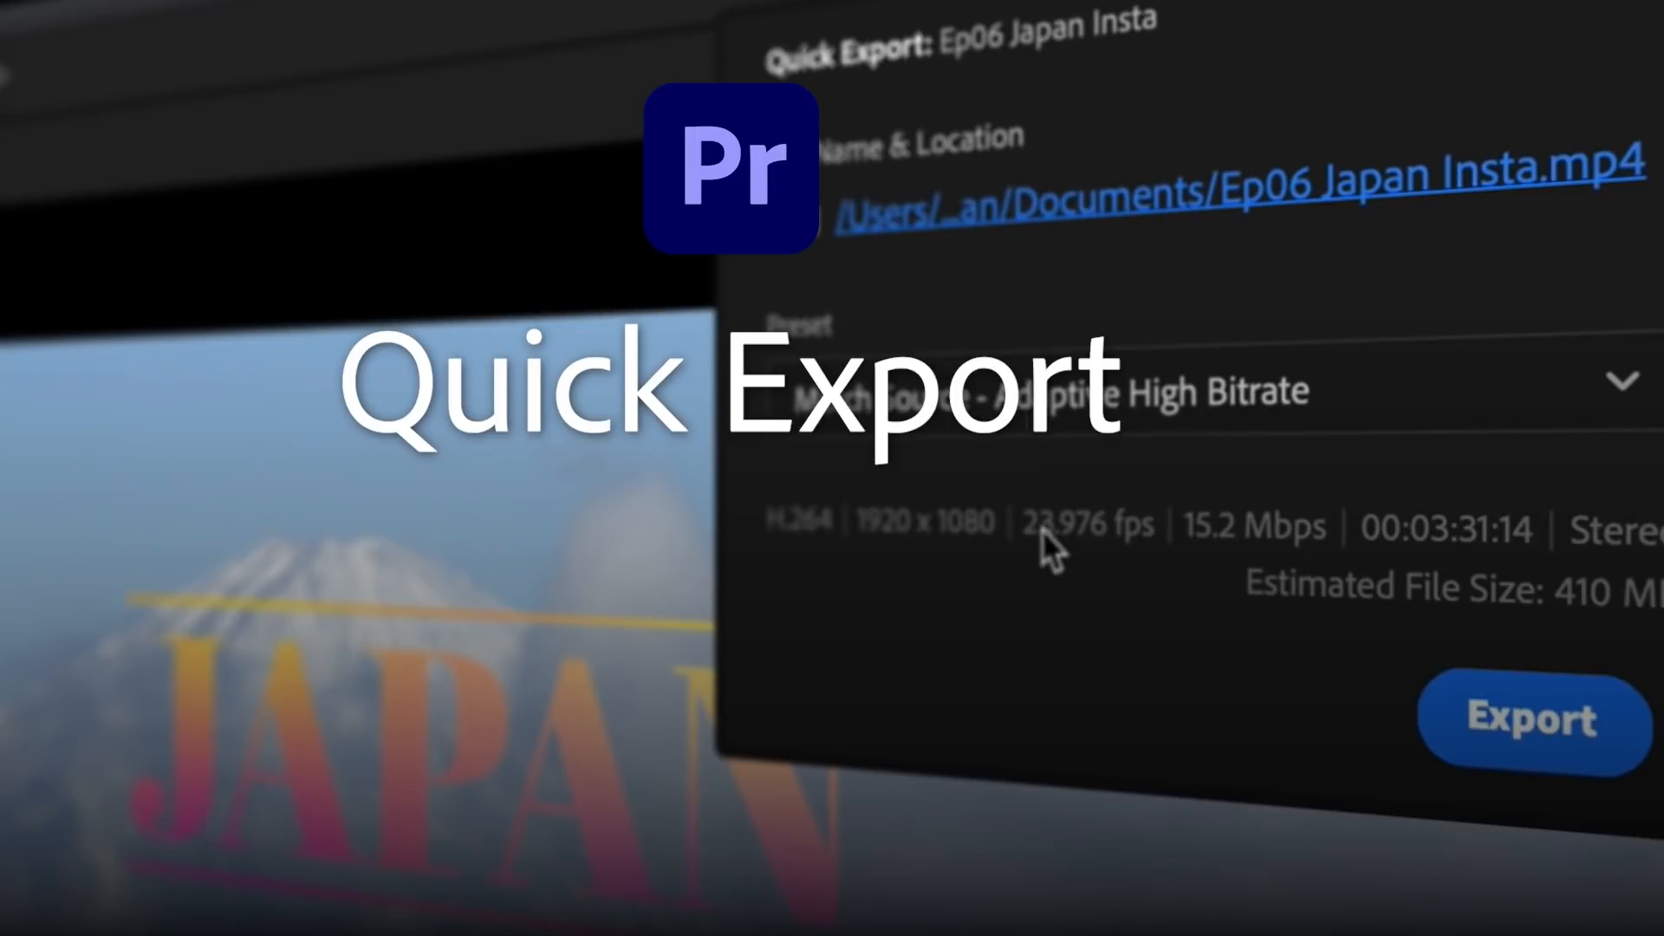
mouse_move(1252, 573)
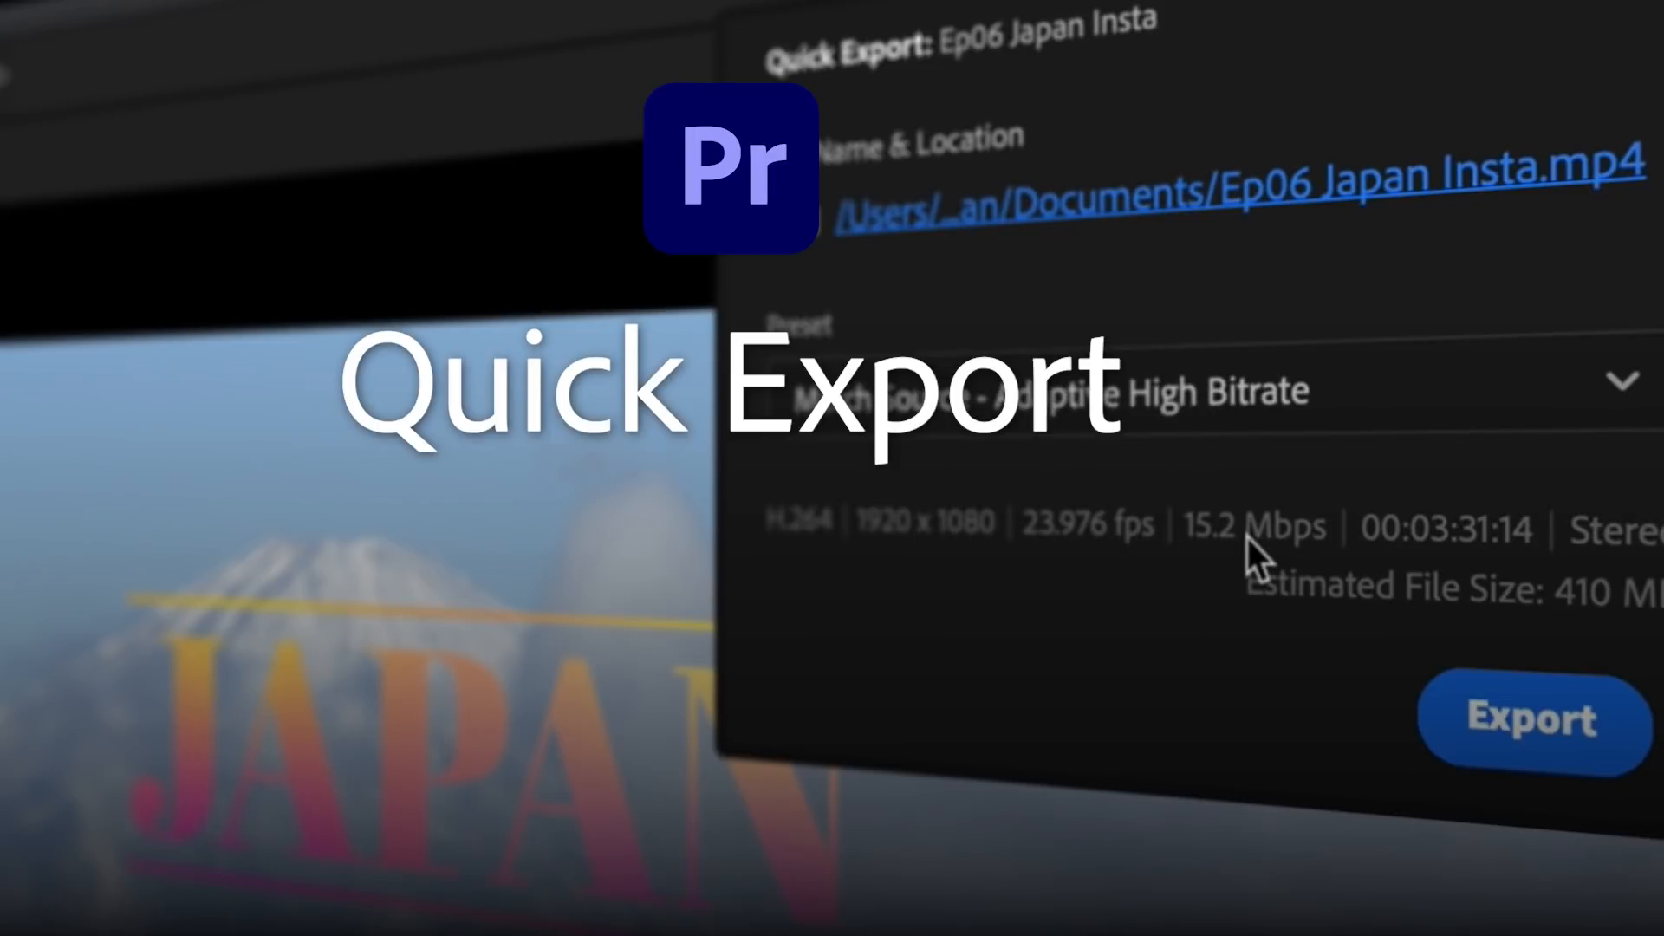
mouse_move(1456, 556)
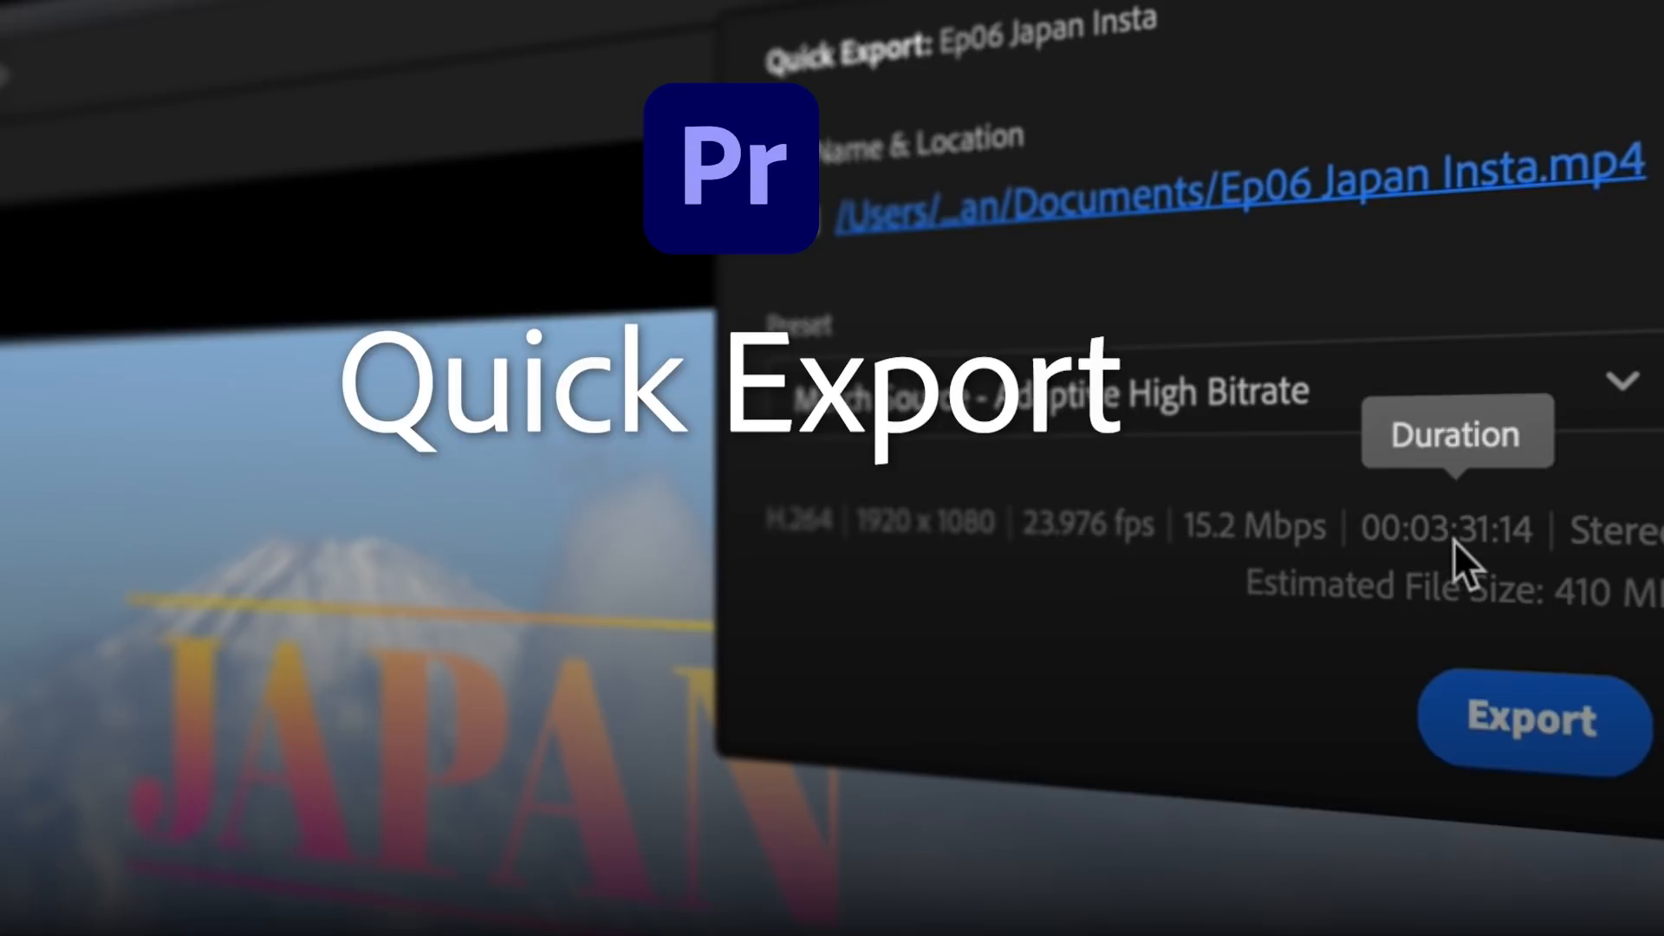
mouse_move(1630, 583)
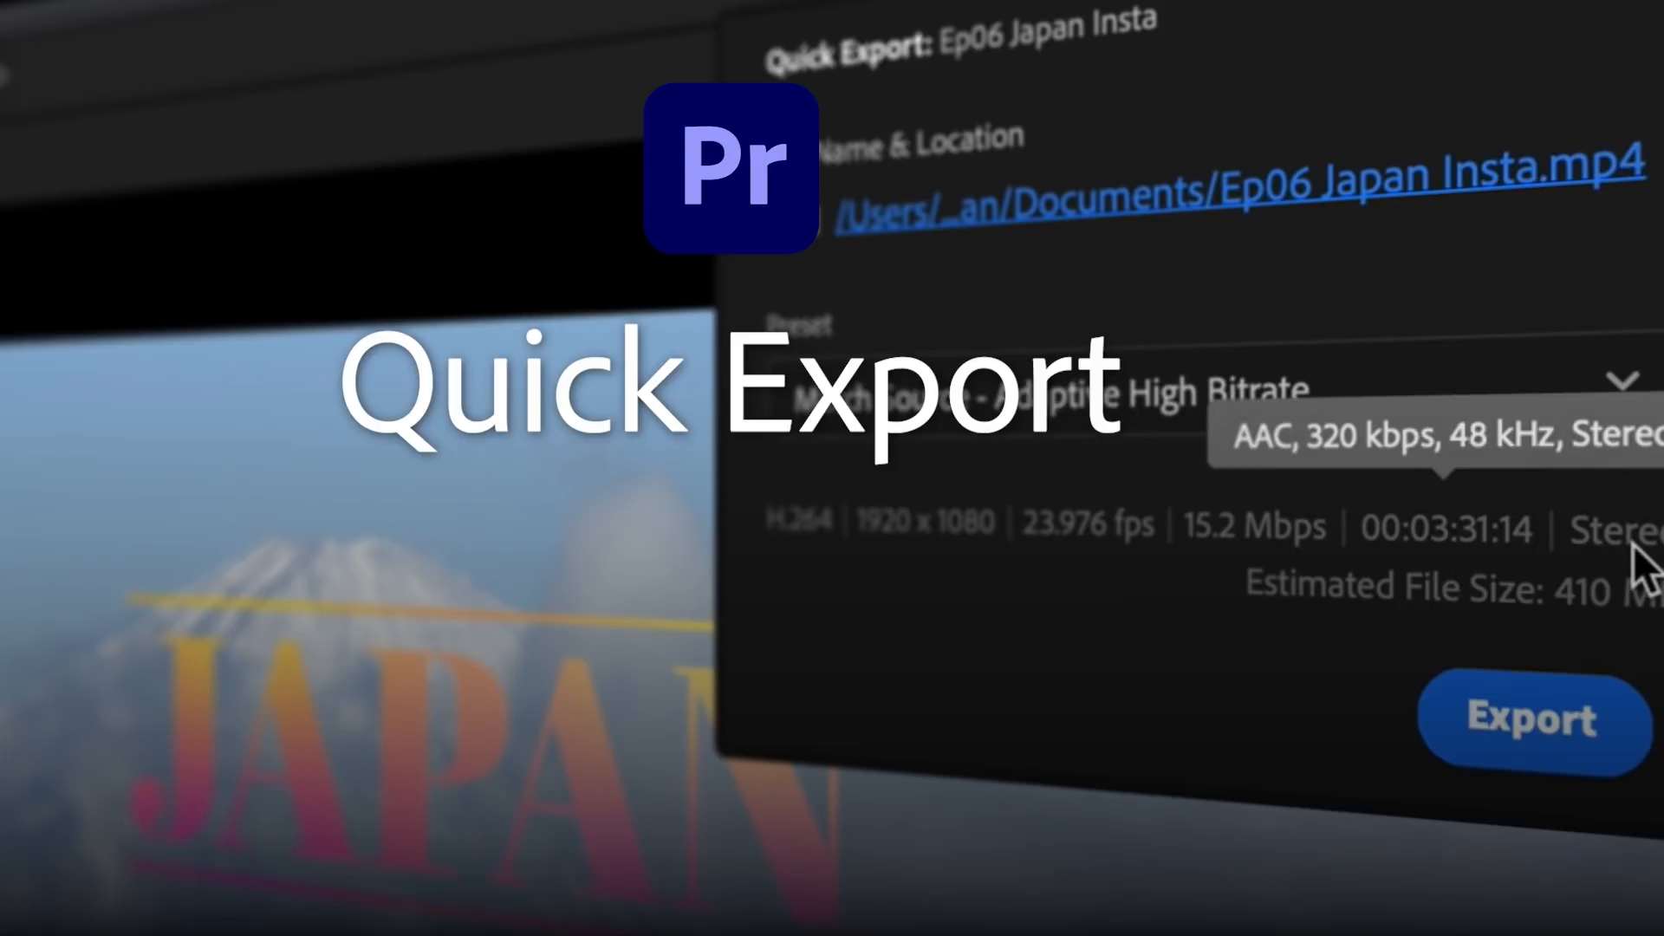